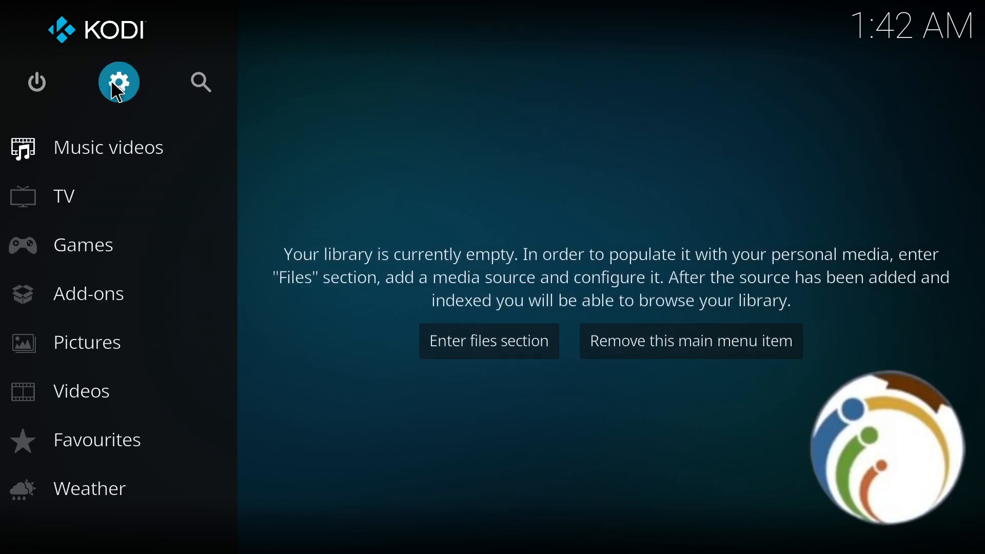
- Open Kodi's settings overview from the home screen gear icon
click(118, 82)
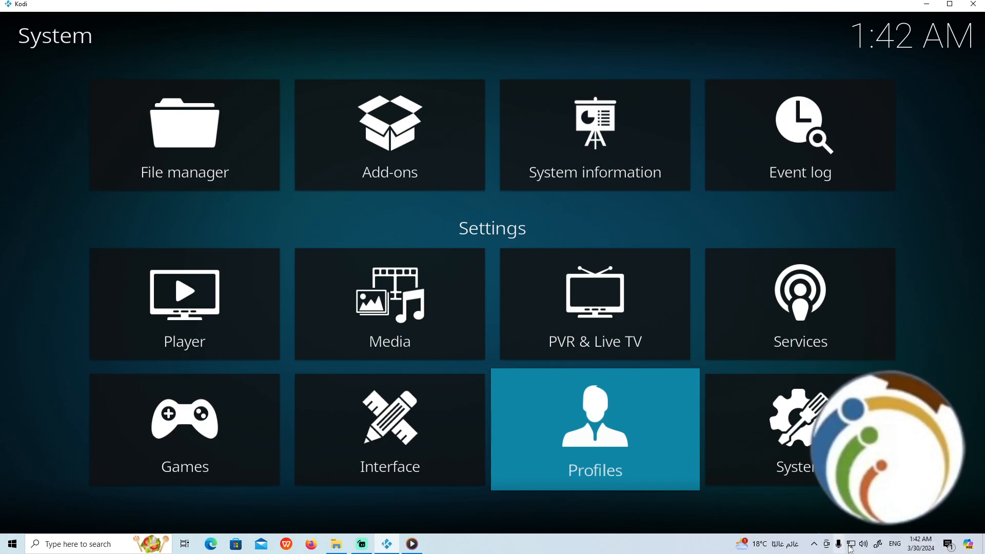
mouse_move(849, 544)
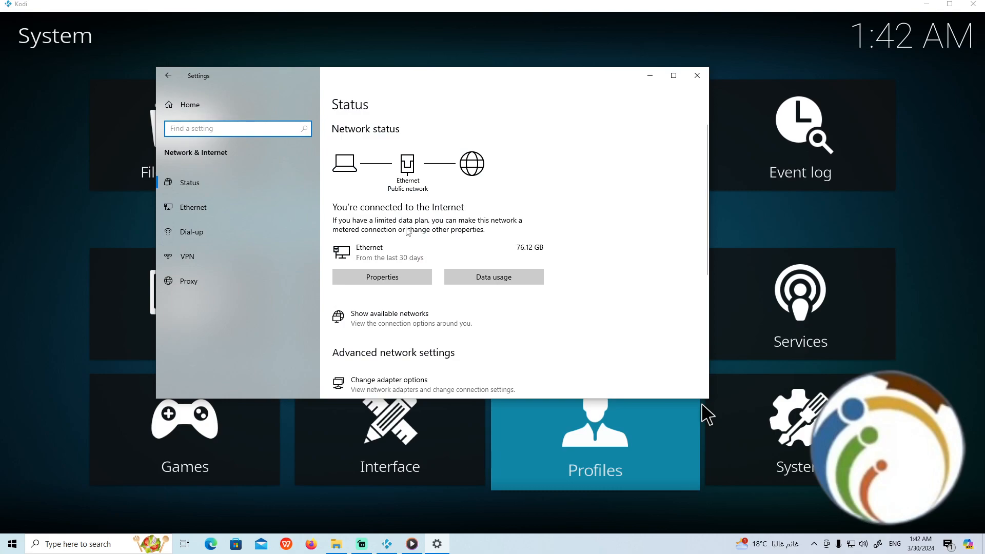
mouse_move(488, 269)
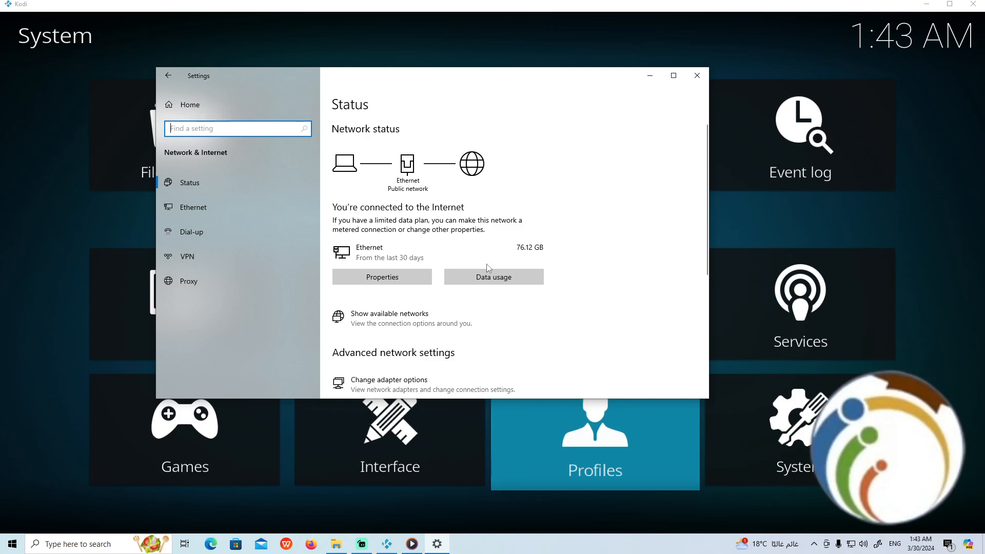
- View per-app Ethernet data usage, close Windows Settings, and open Kodi's System settings
click(493, 276)
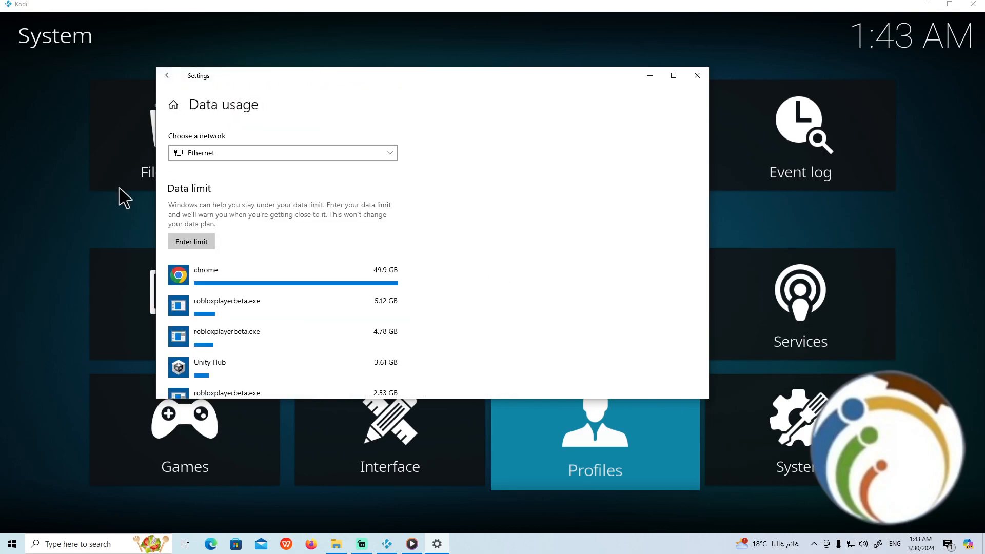
mouse_move(574, 60)
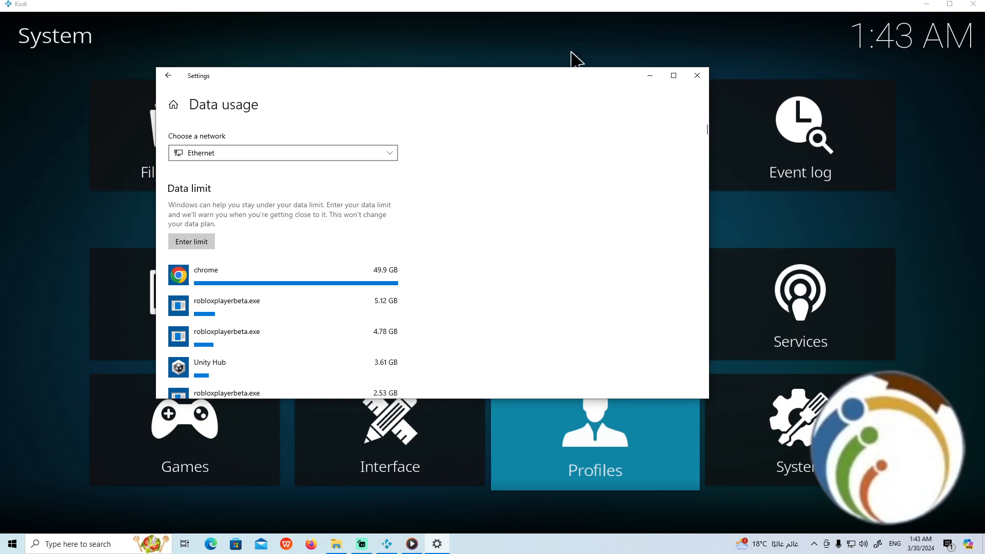
click(696, 76)
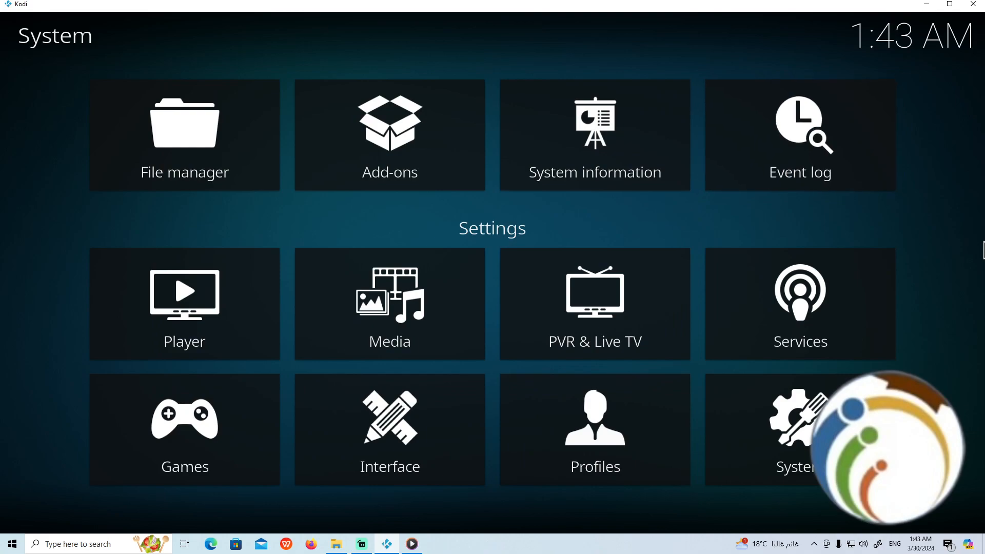
mouse_move(718, 308)
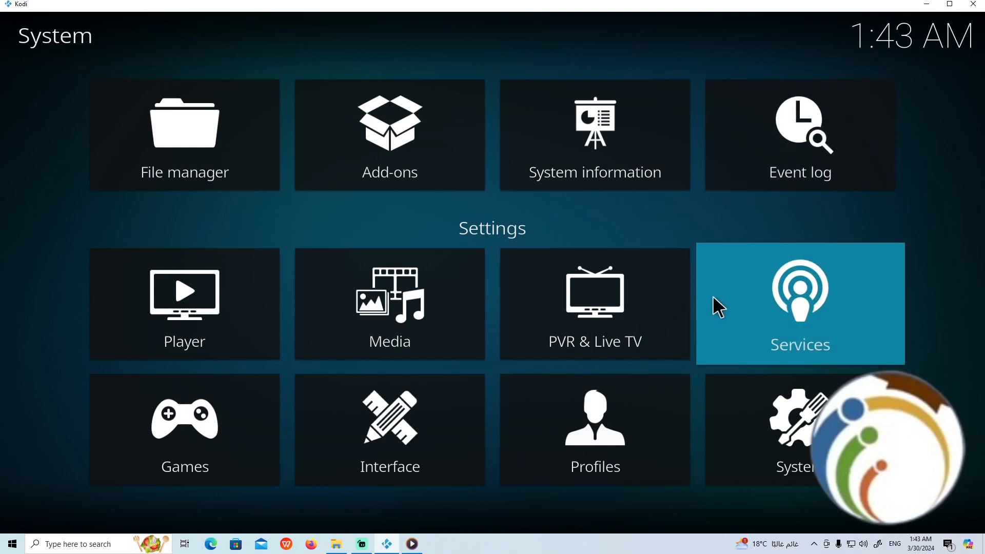
click(799, 430)
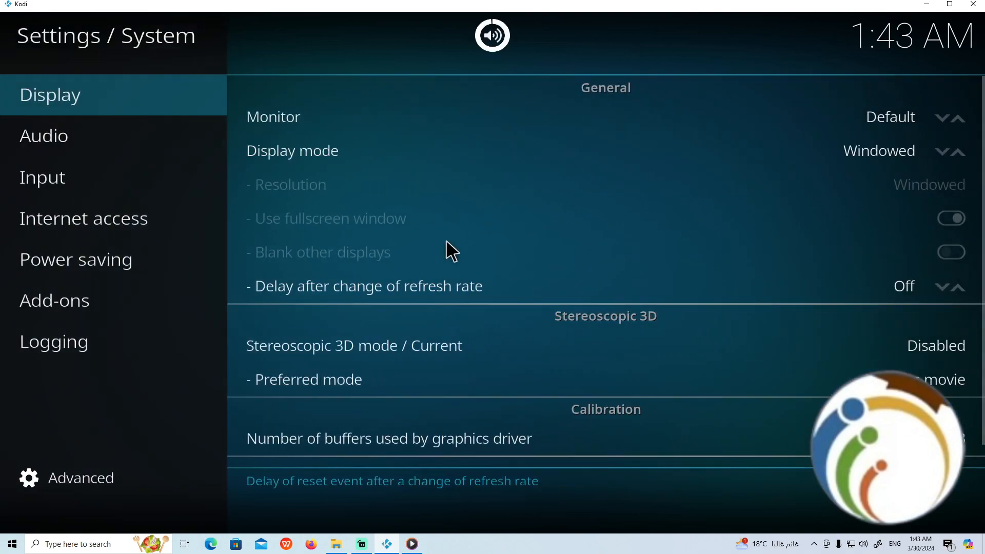
- View the Internet access proxy and bandwidth options, then the Logging options
click(83, 218)
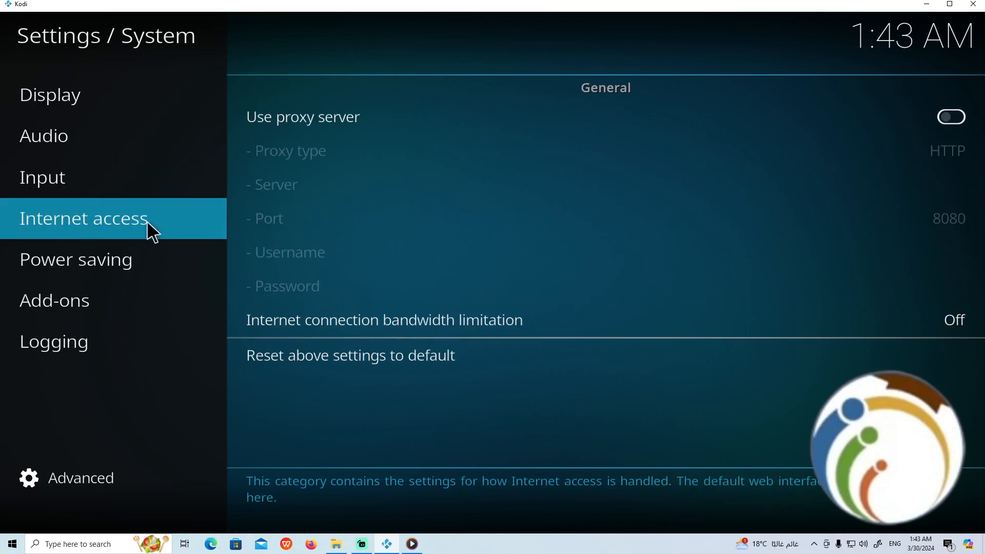
mouse_move(121, 230)
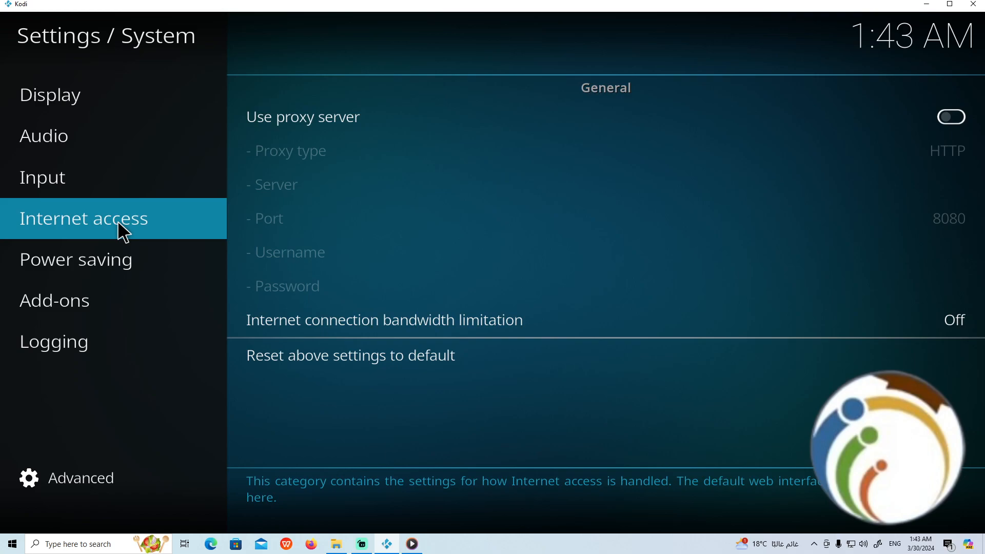
mouse_move(383, 256)
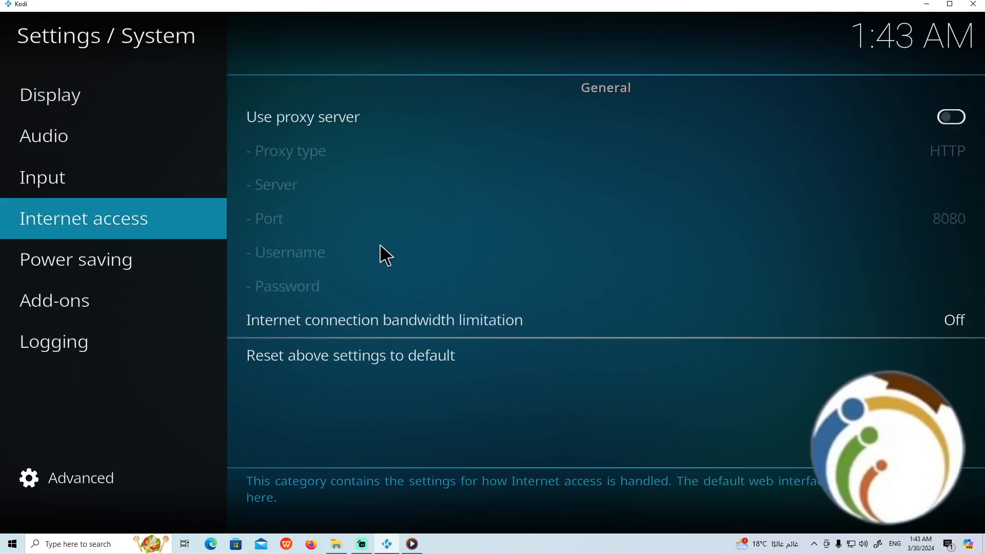
mouse_move(400, 260)
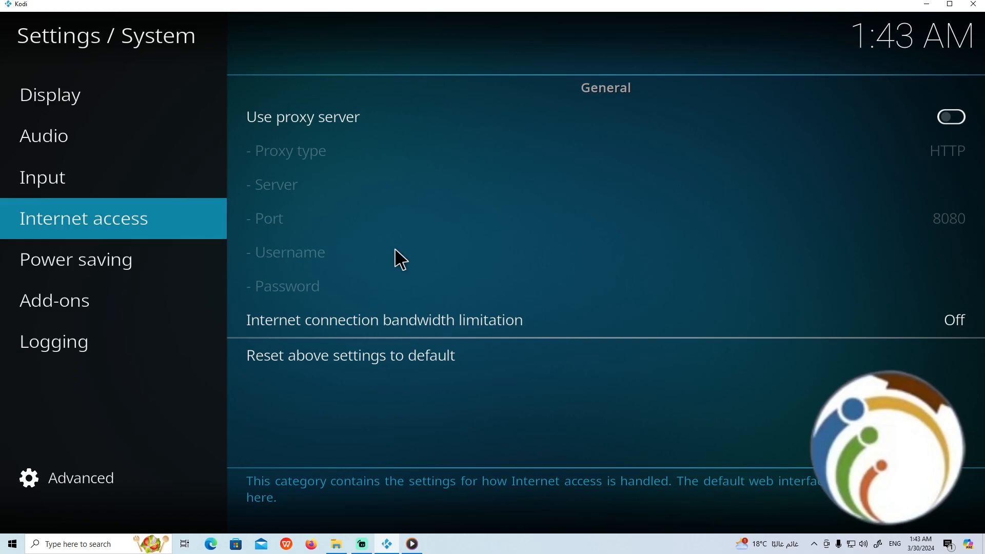
click(54, 341)
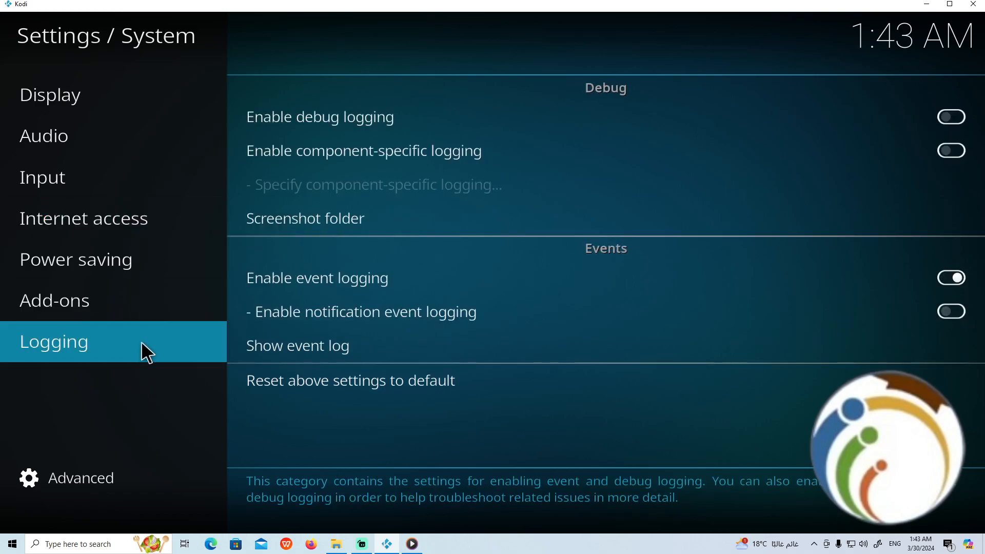